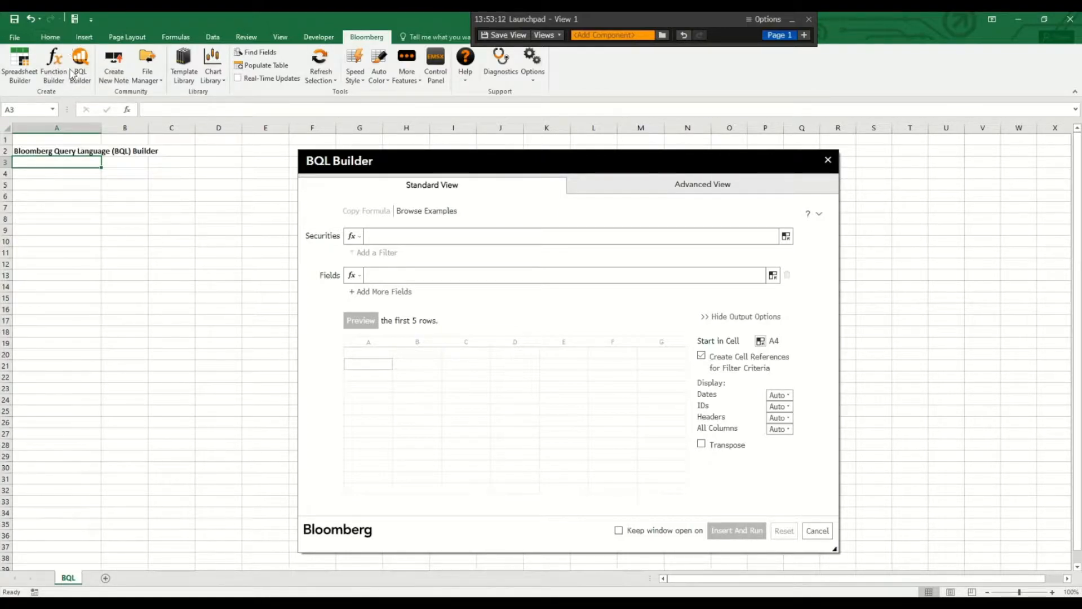
{"action": "mouse_move", "coordinate": [417, 254]}
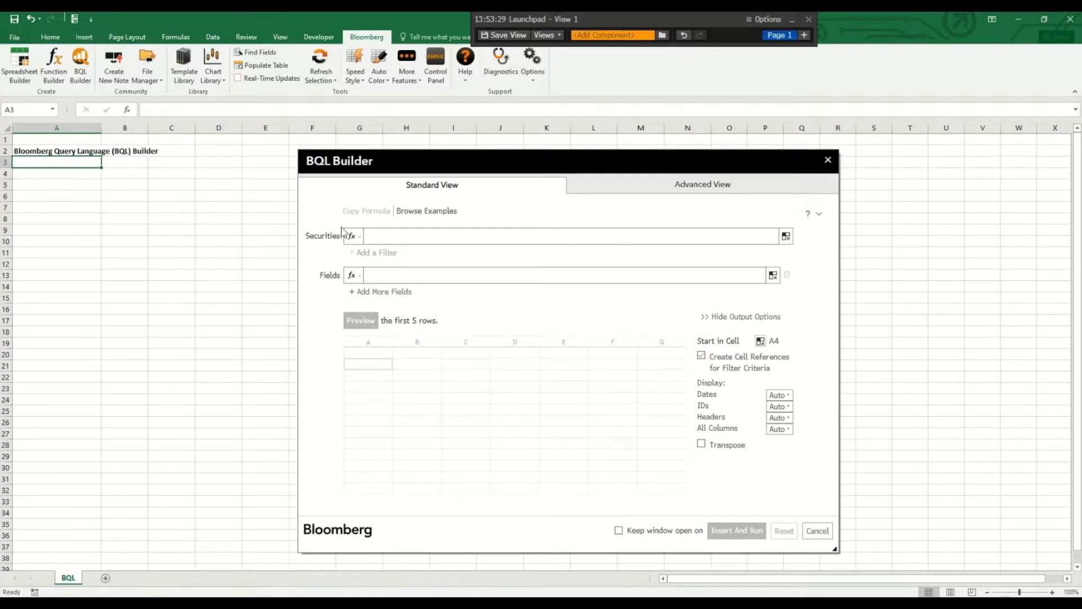
{"action": "mouse_move", "coordinate": [309, 223]}
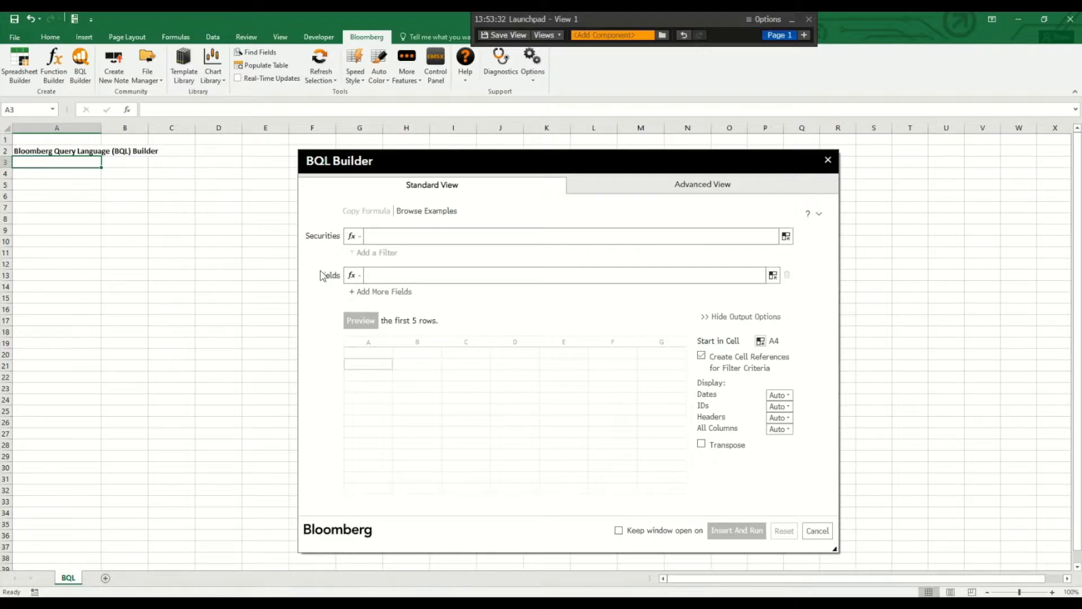
{"action": "mouse_move", "coordinate": [316, 282]}
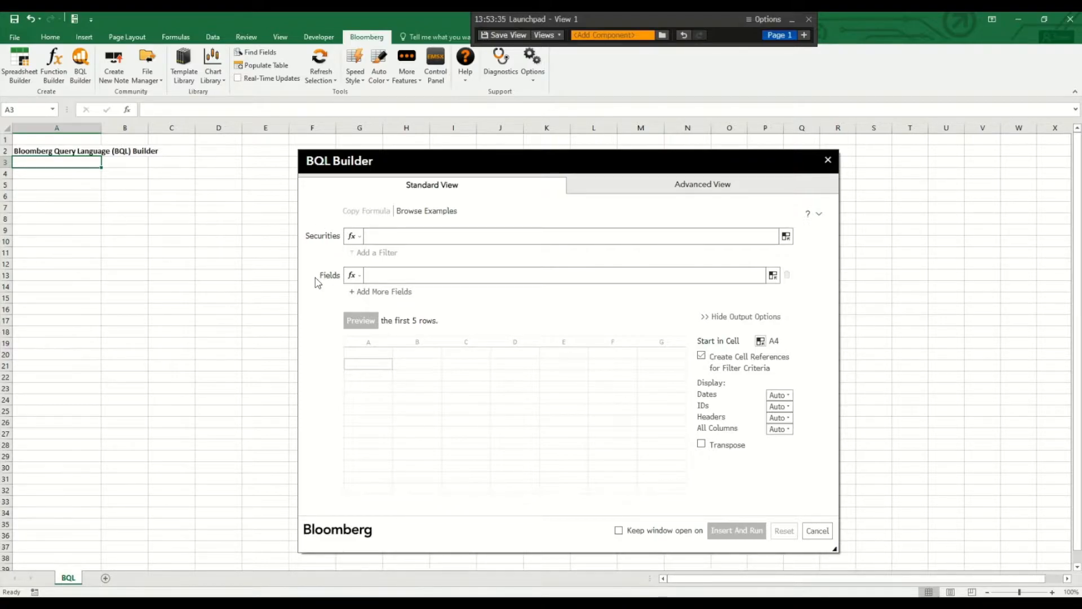
- Add AAPL US Equity and MSFT US Equity as the query's securities
{"action": "left_click", "coordinate": [566, 235]}
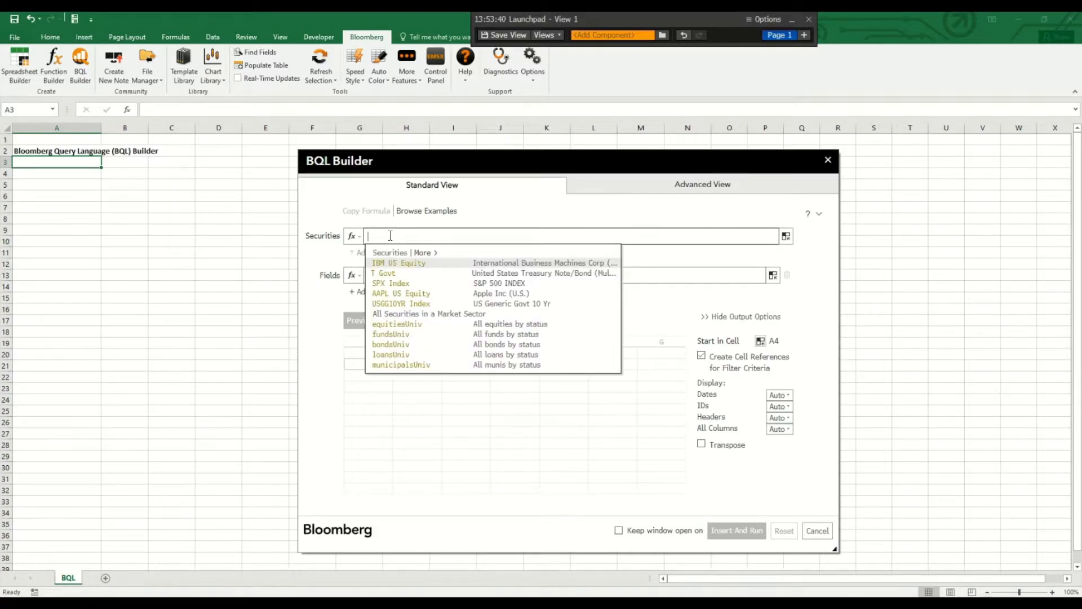
{"action": "type", "text": "apple"}
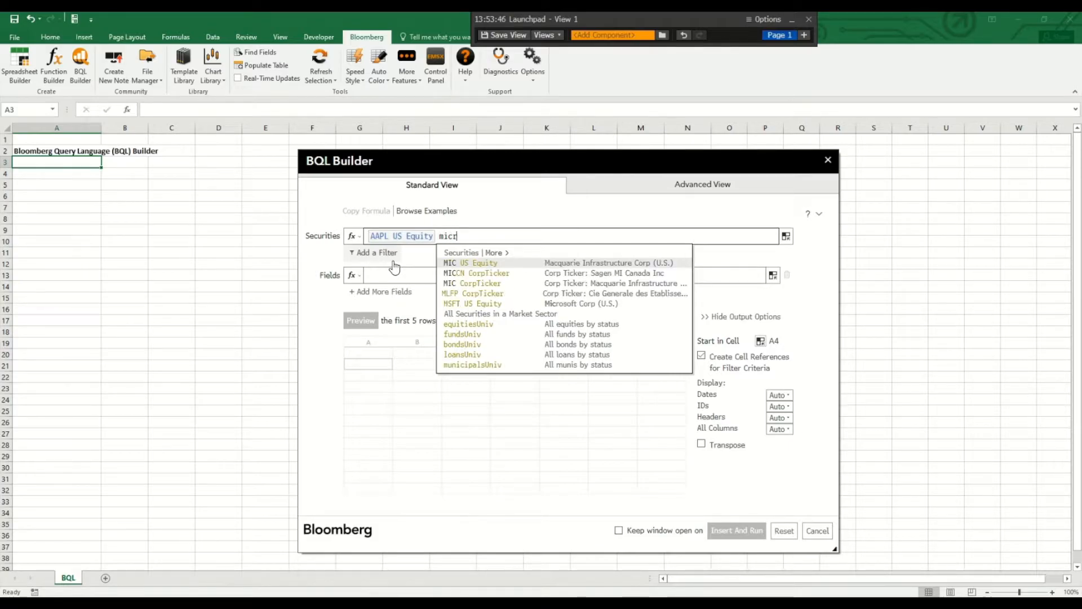
{"action": "left_click", "coordinate": [472, 303]}
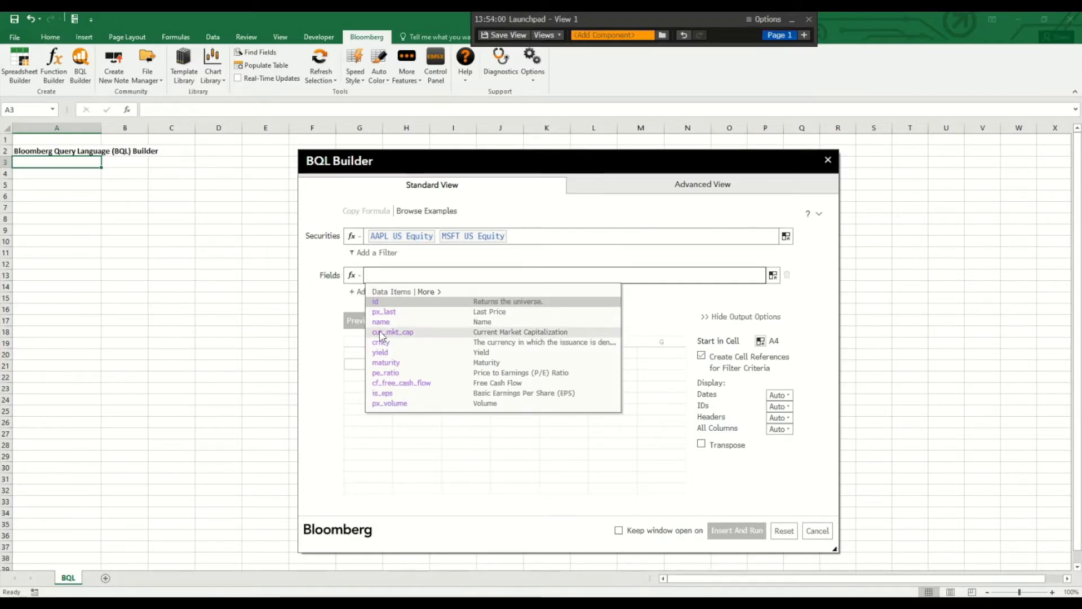
- Add the fields cur_mkt_cap, pe_ratio and is_eps, and request a results preview
{"action": "left_click", "coordinate": [392, 331]}
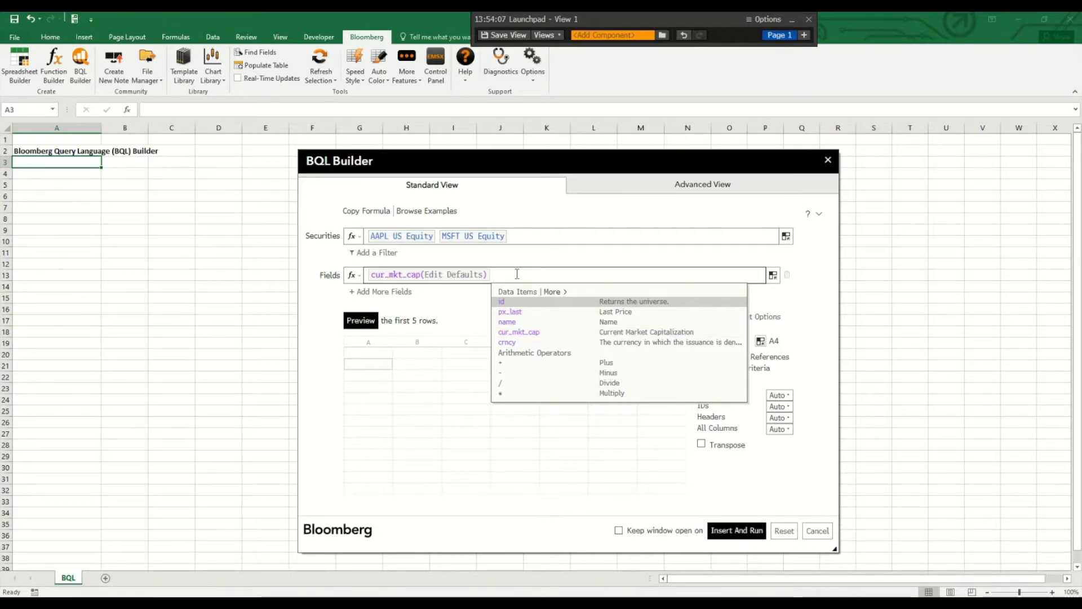
{"action": "type", "text": "pe_ratio"}
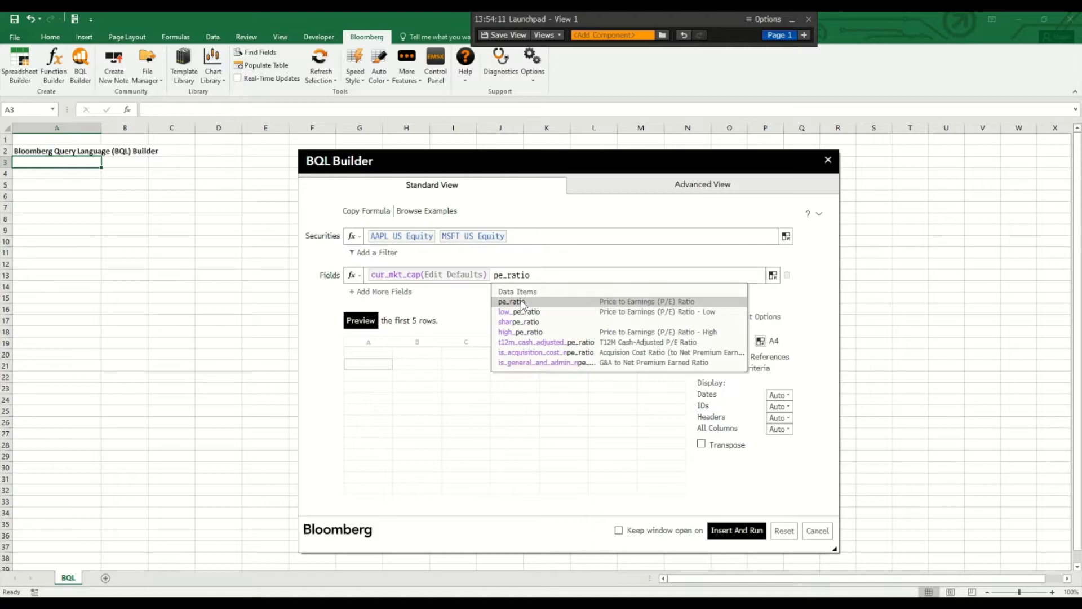
{"action": "type", "text": "basic"}
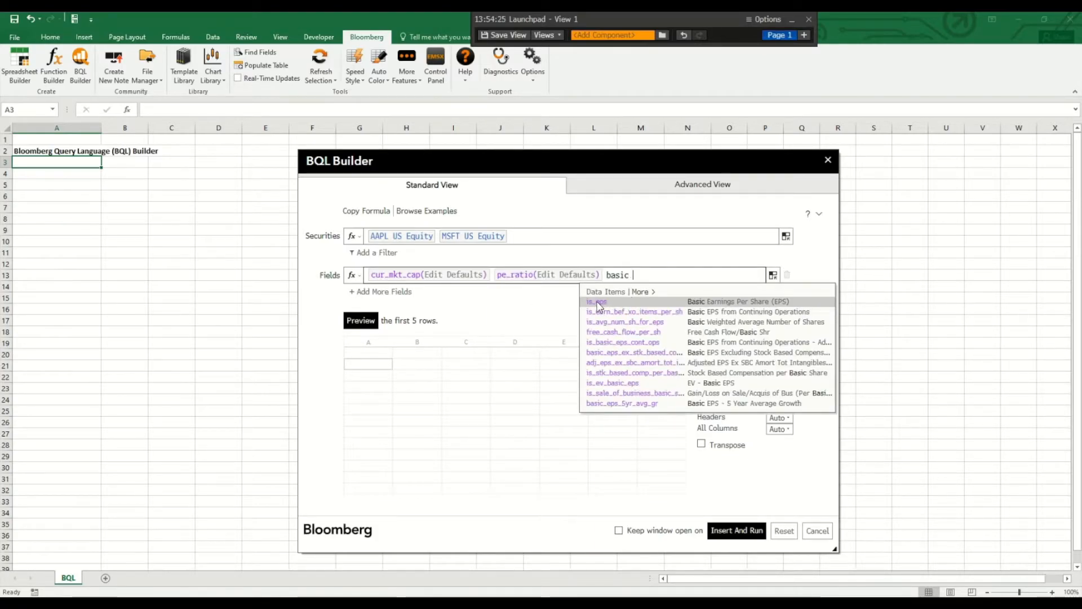
{"action": "left_click", "coordinate": [595, 302]}
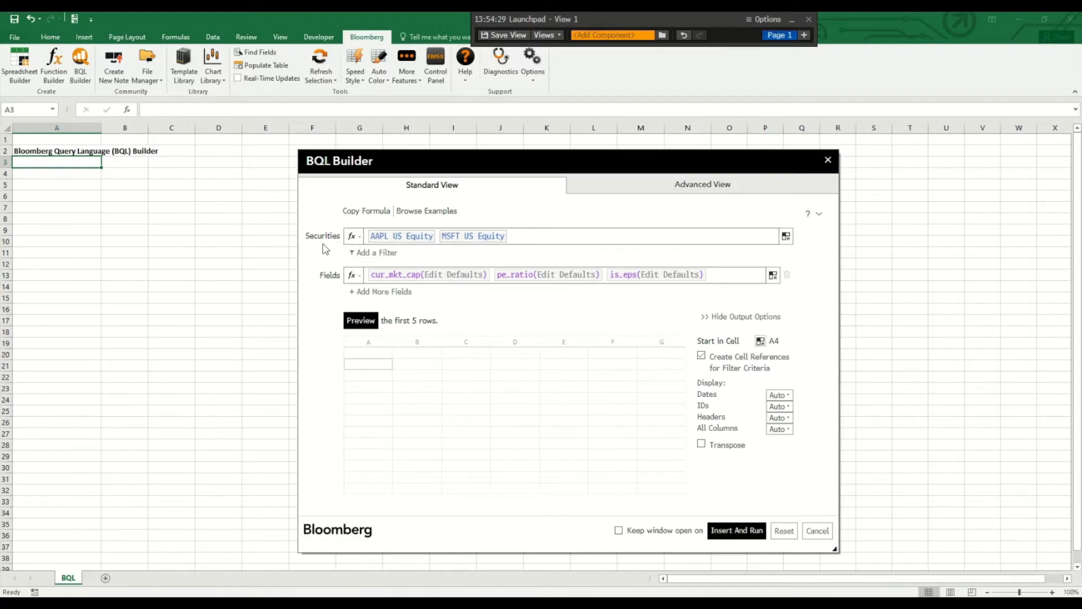
{"action": "mouse_move", "coordinate": [315, 324]}
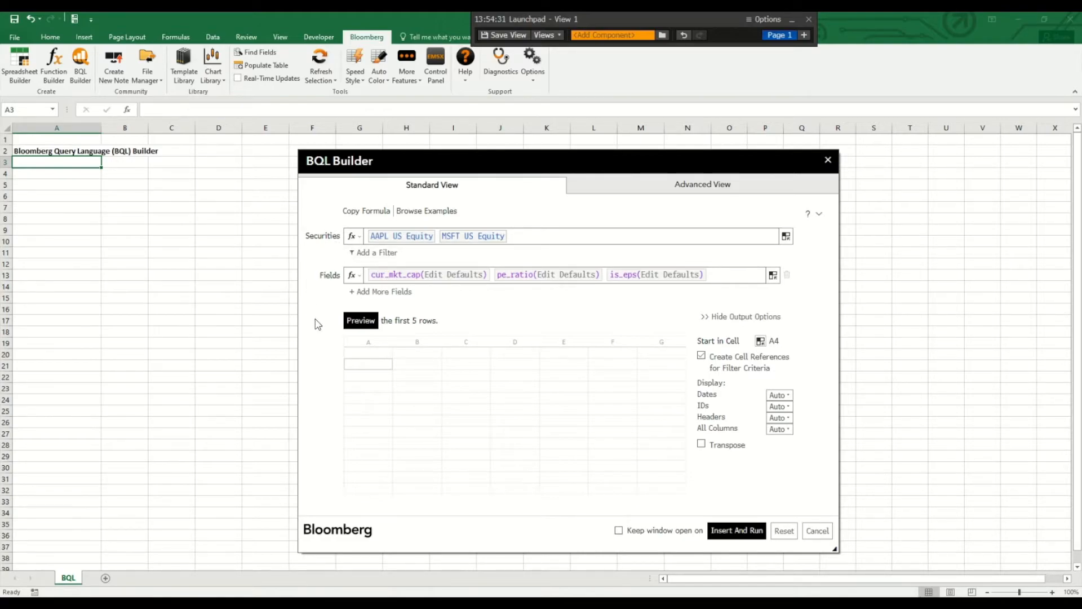
{"action": "left_click", "coordinate": [361, 320]}
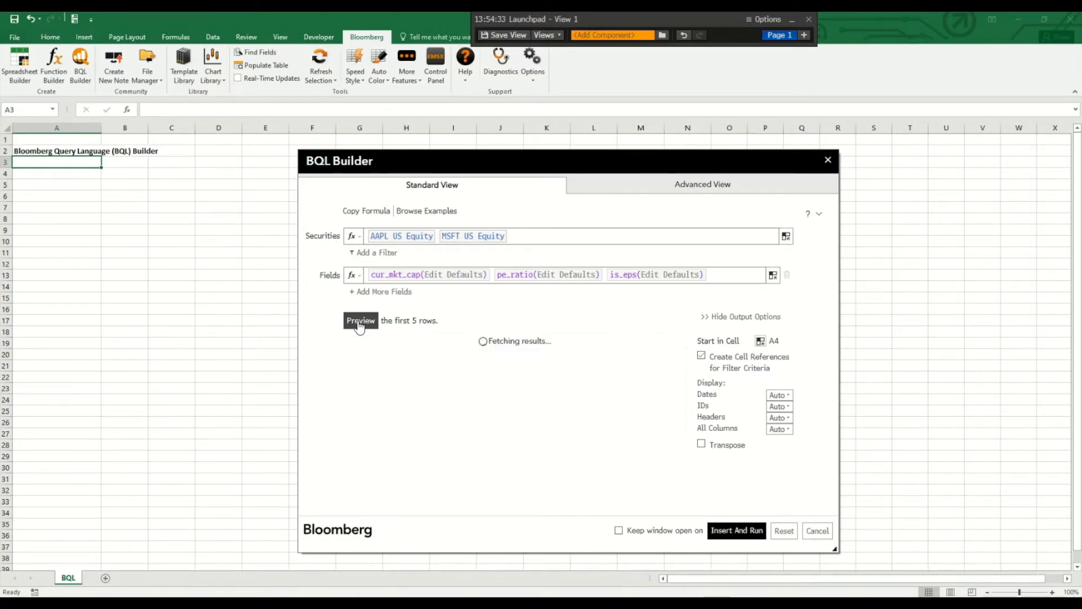
- Review the preview grid of market cap, P/E and EPS rows for AAPL and MSFT
{"action": "left_click", "coordinate": [359, 320]}
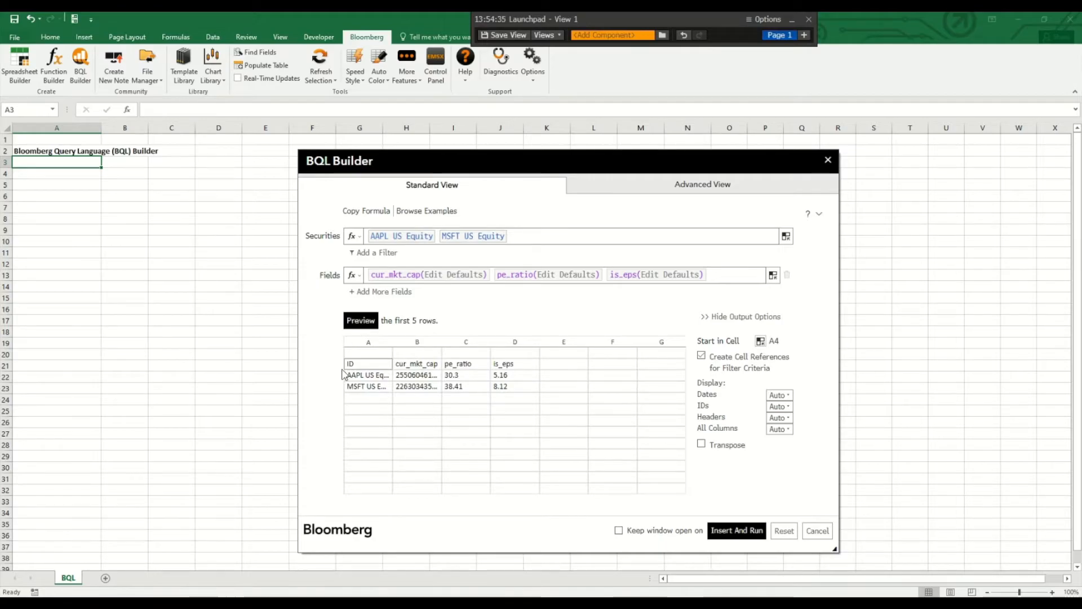
{"action": "mouse_move", "coordinate": [365, 398]}
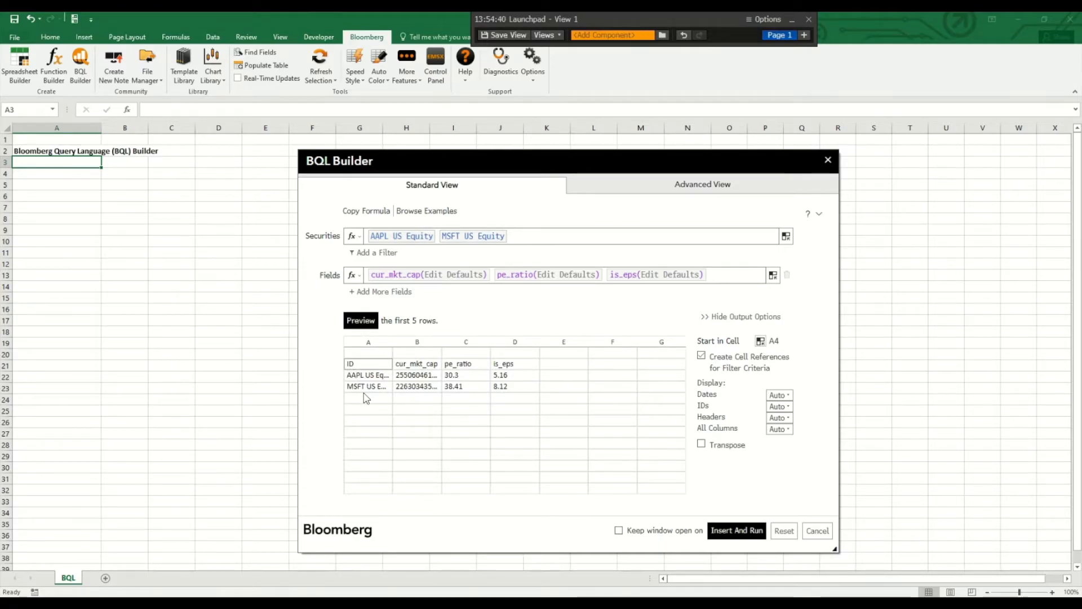
{"action": "mouse_move", "coordinate": [433, 388]}
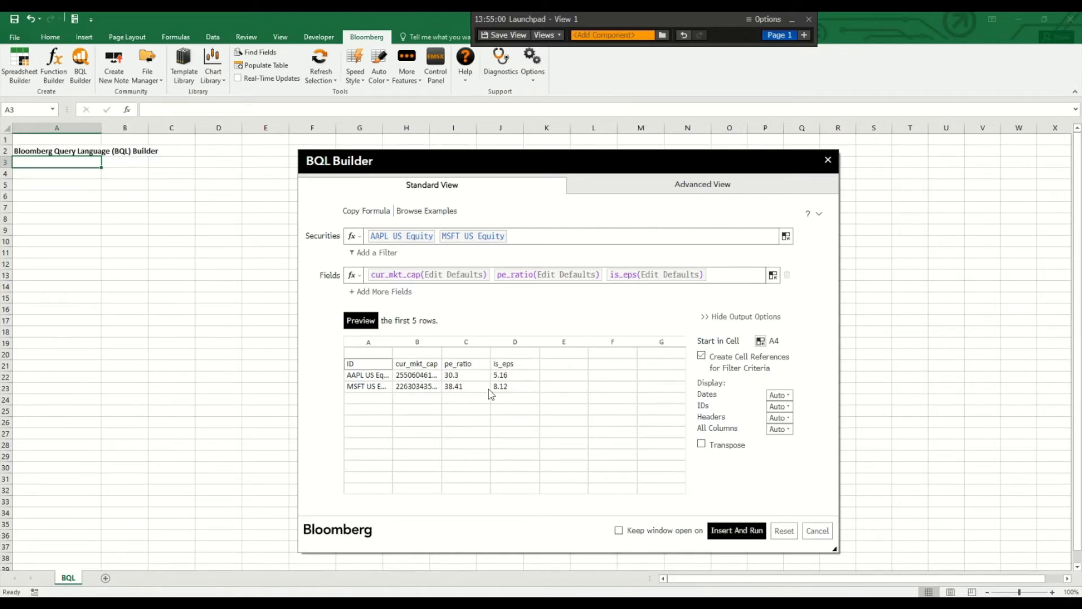
{"action": "mouse_move", "coordinate": [495, 400]}
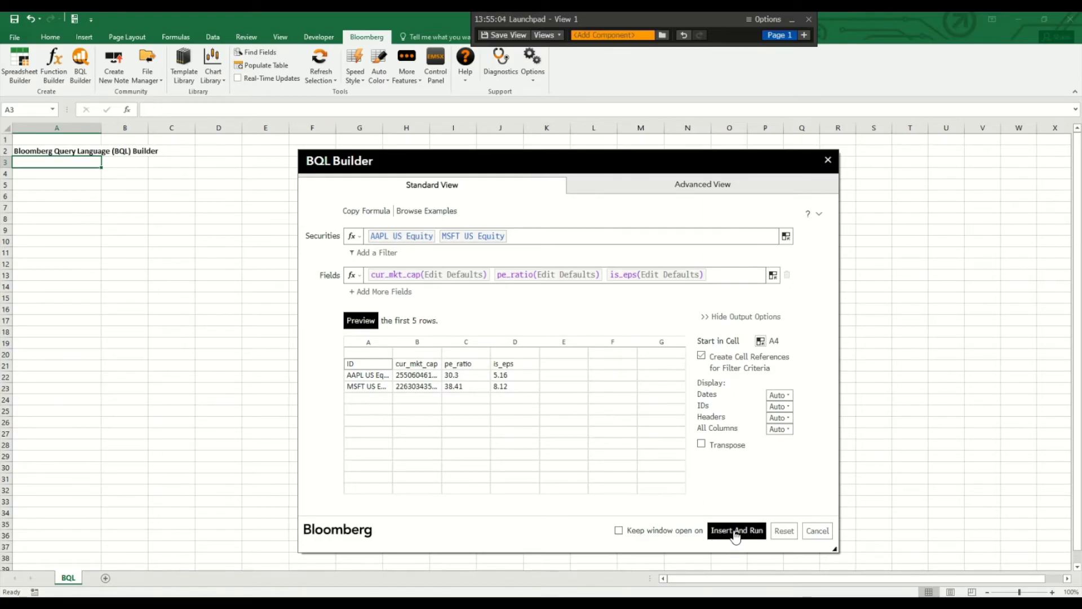
- Insert and run the BQL formula at A4, deselect the table, and reopen BQL Builder
{"action": "left_click", "coordinate": [736, 529]}
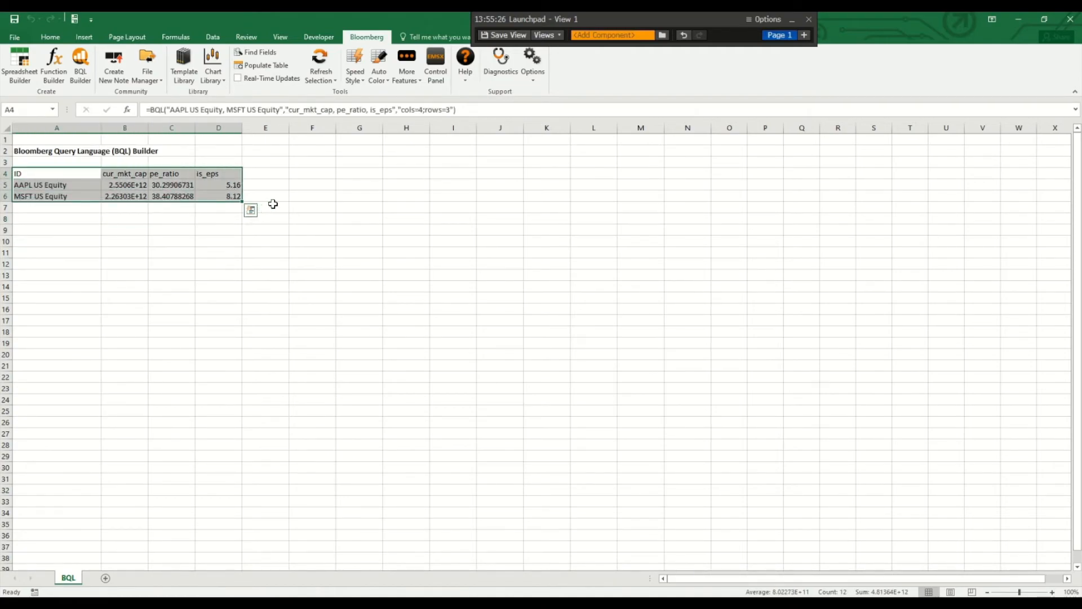
{"action": "left_click", "coordinate": [124, 230]}
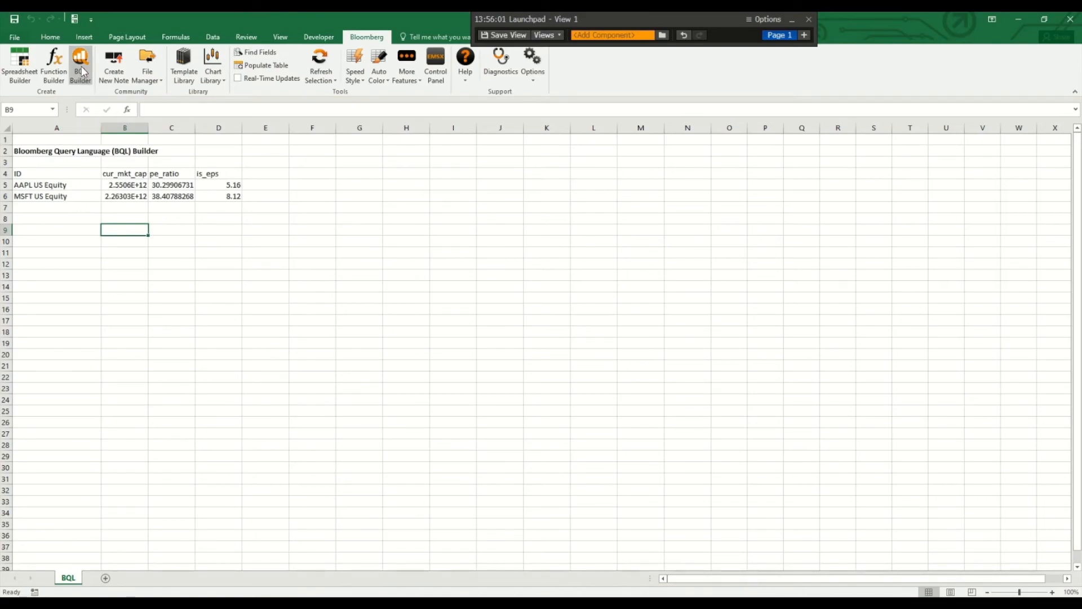
{"action": "left_click", "coordinate": [80, 65]}
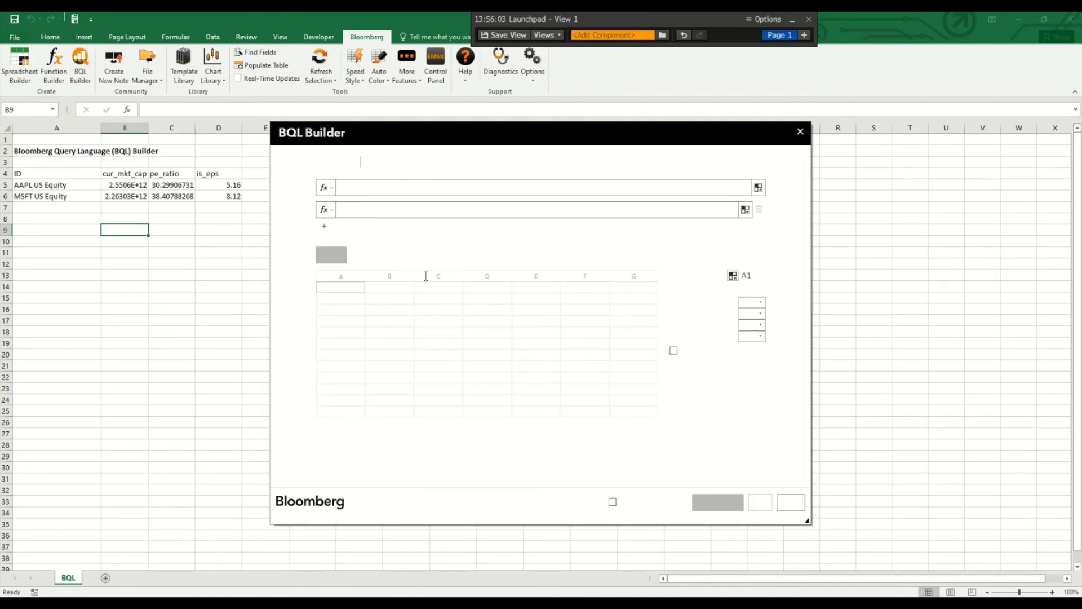